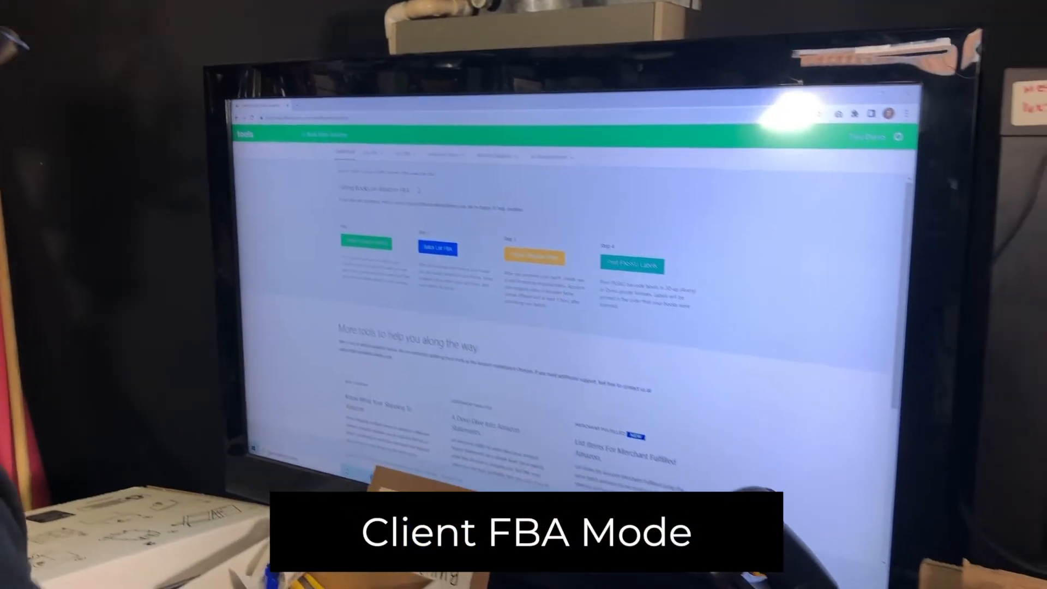
# - Choose List FBA Client from the dashboard's List FBA menu
pyautogui.click(323, 89)
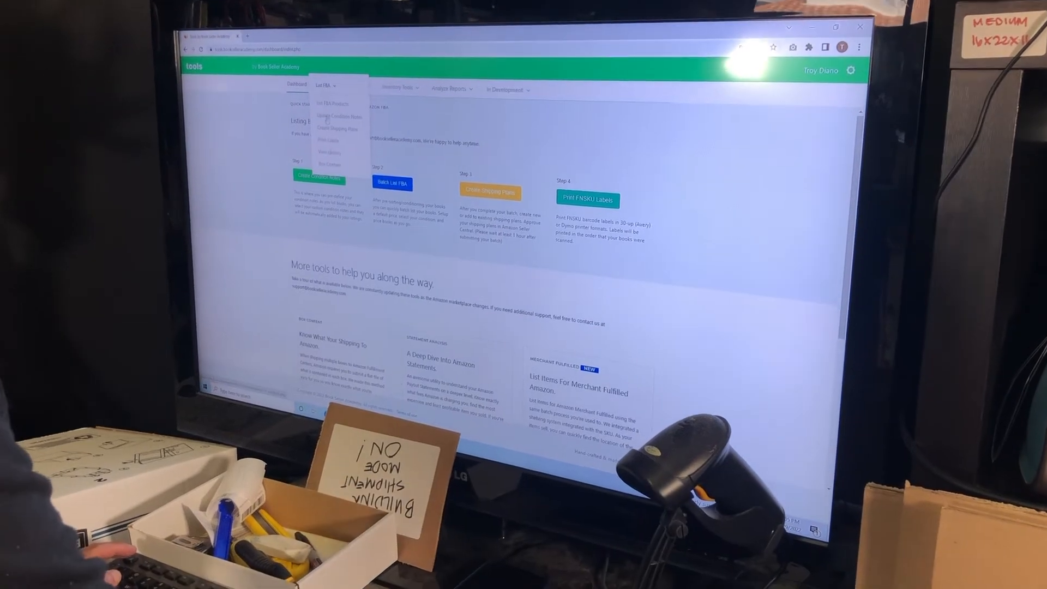
pyautogui.click(340, 116)
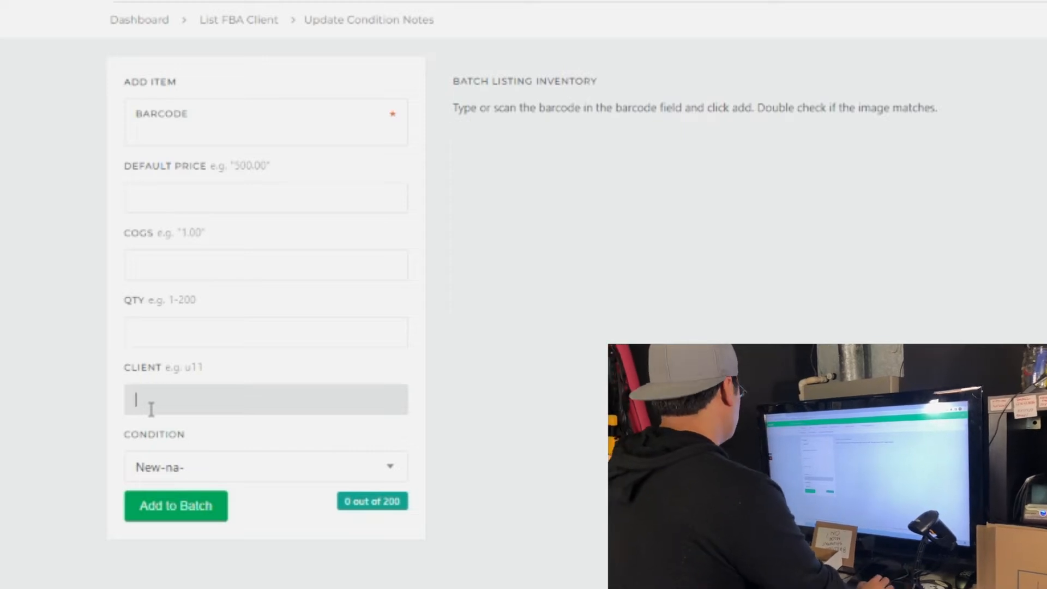
pyautogui.moveTo(359, 235)
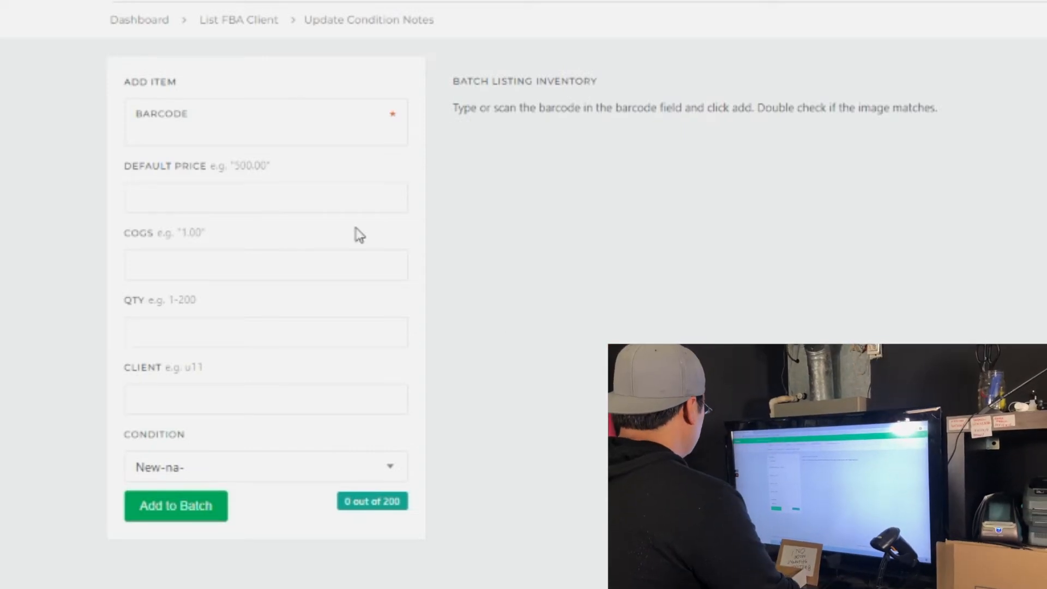
# - Fill the Add Item form with price 800, COGS 0.00, quantity 1 and client u137
pyautogui.write('80')
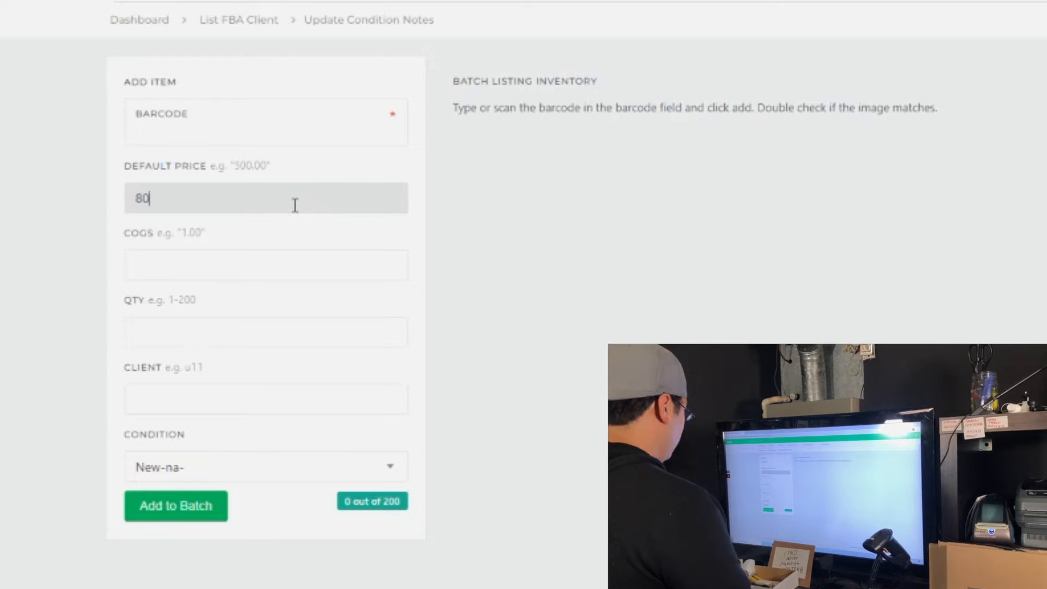
pyautogui.write('1.5')
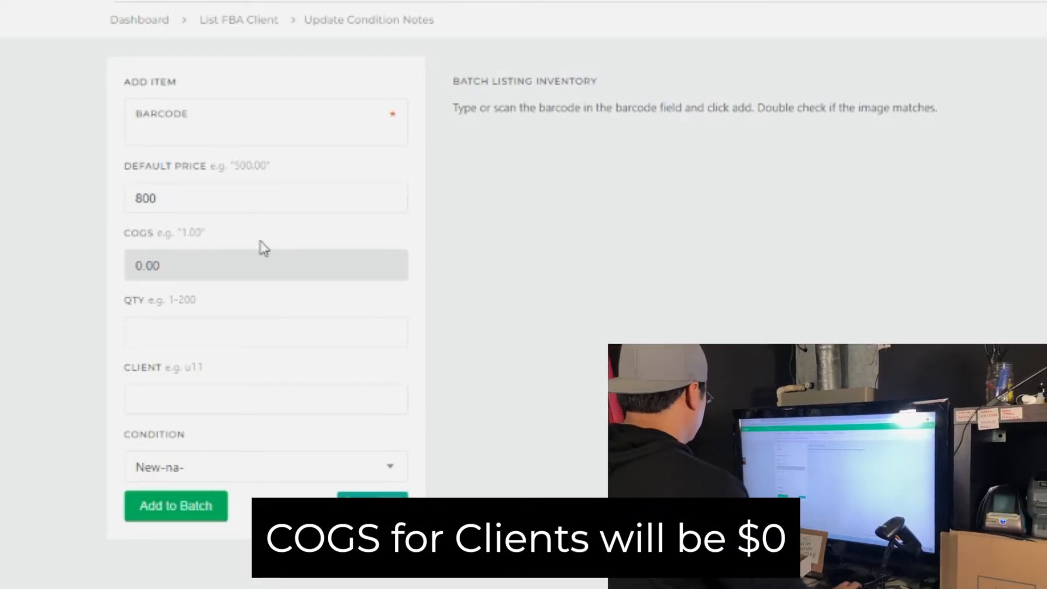
pyautogui.click(265, 398)
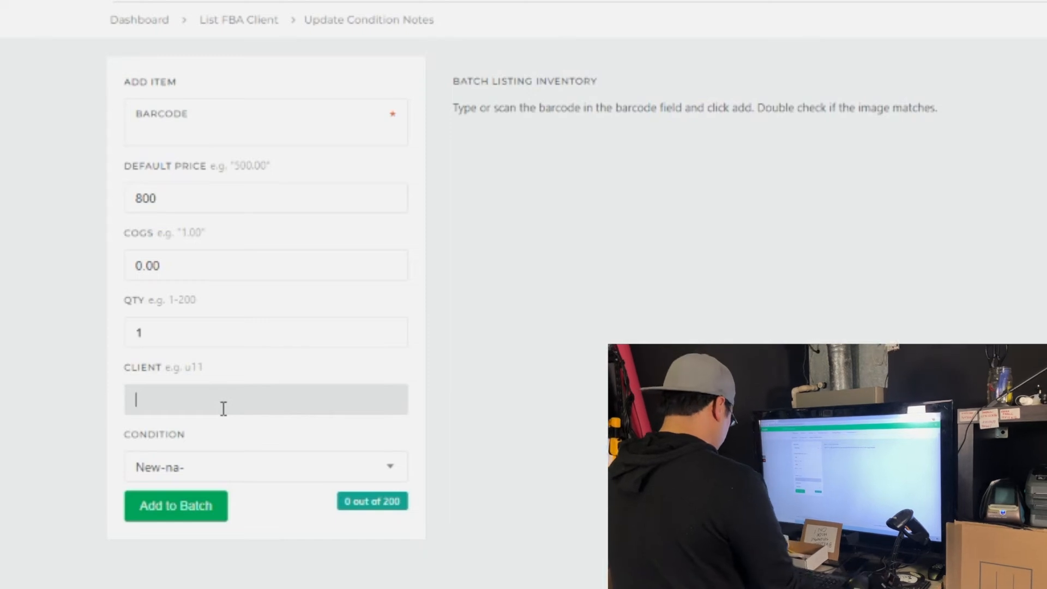
pyautogui.write('cli')
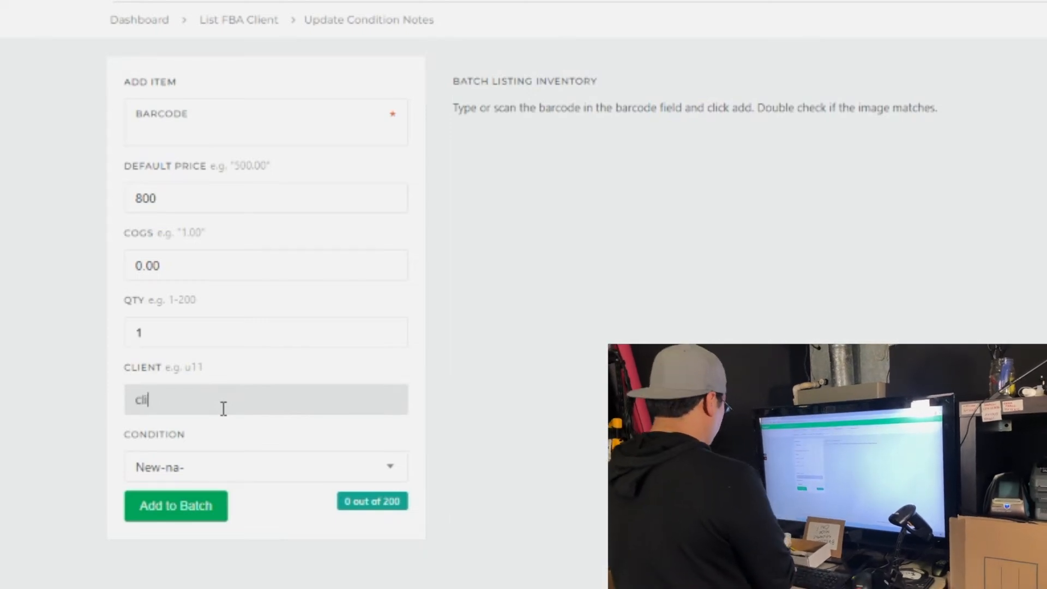
pyautogui.write('ent1')
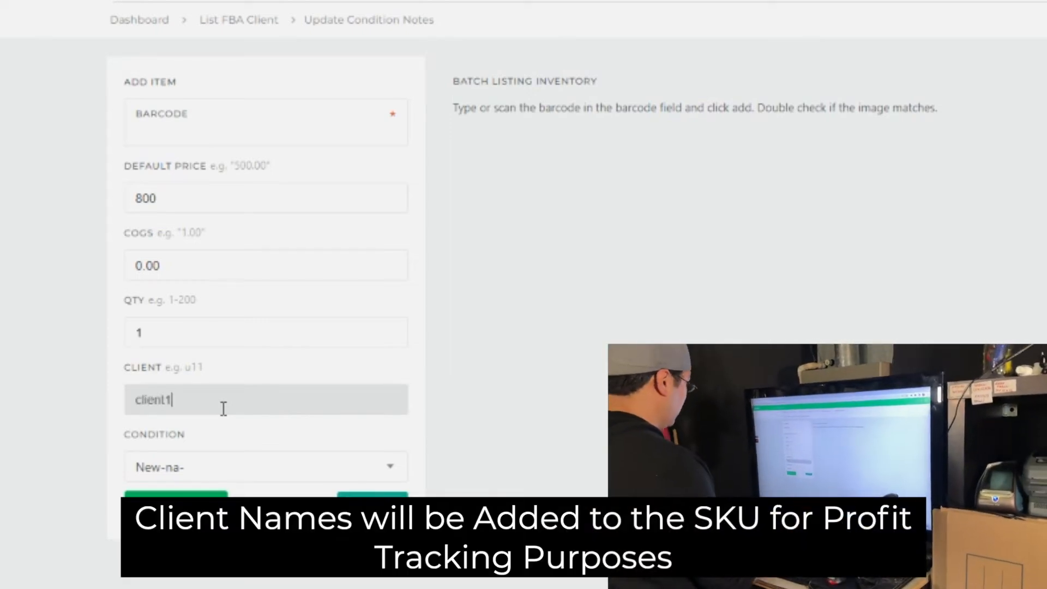
pyautogui.write('u')
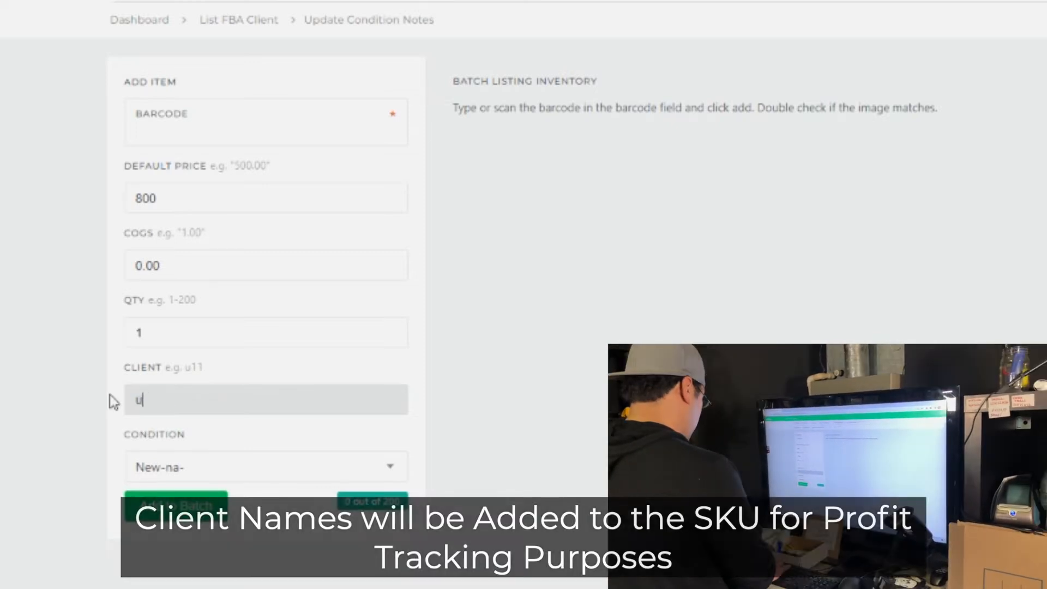
pyautogui.write('137')
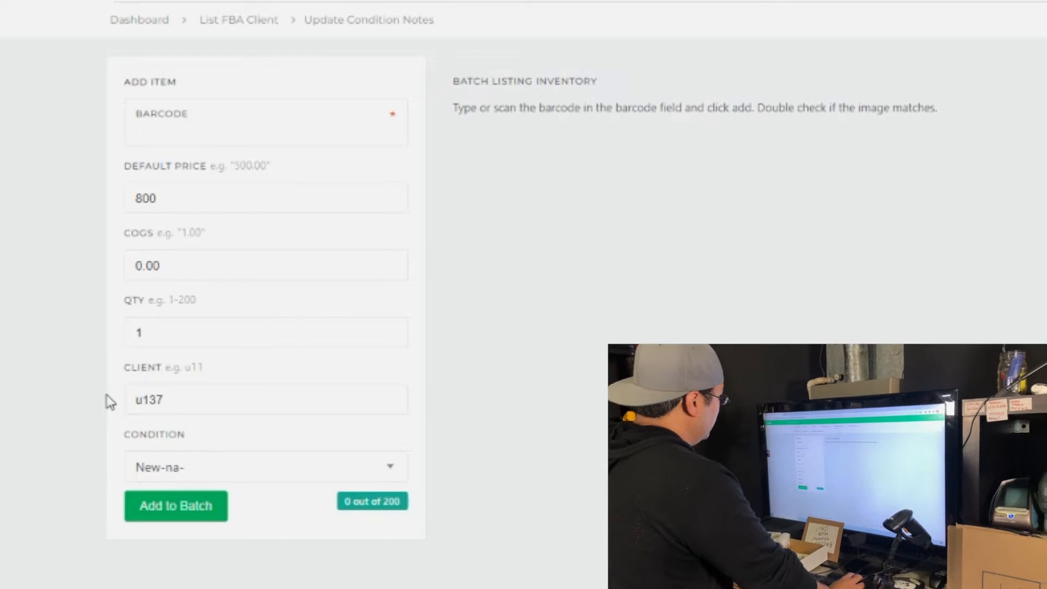
pyautogui.click(265, 466)
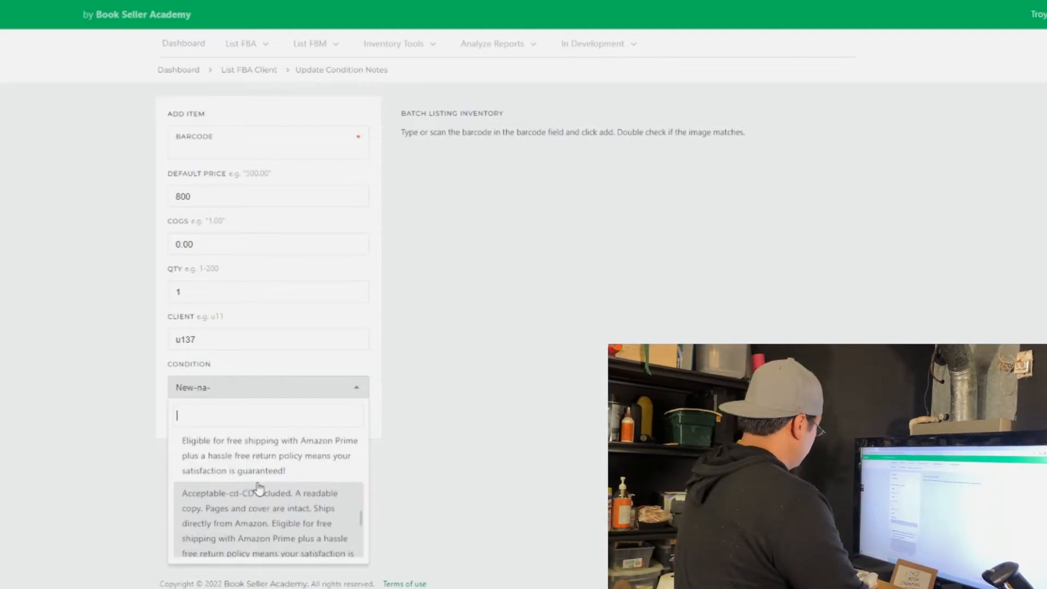
# - Pick the Acceptable-dcm (dust cover missing) condition note for the batch
pyautogui.click(261, 508)
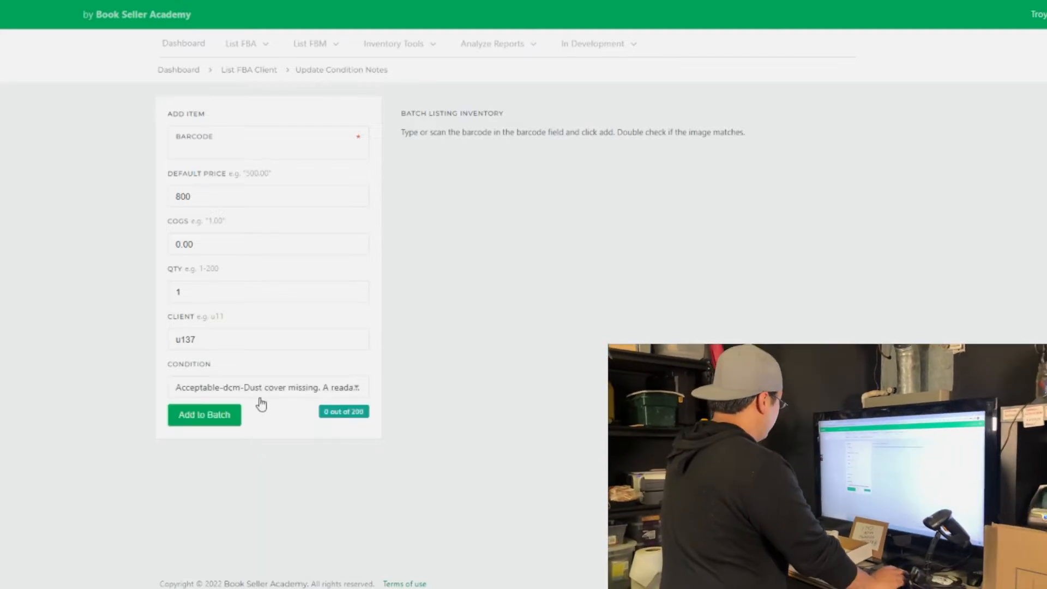
pyautogui.moveTo(279, 481)
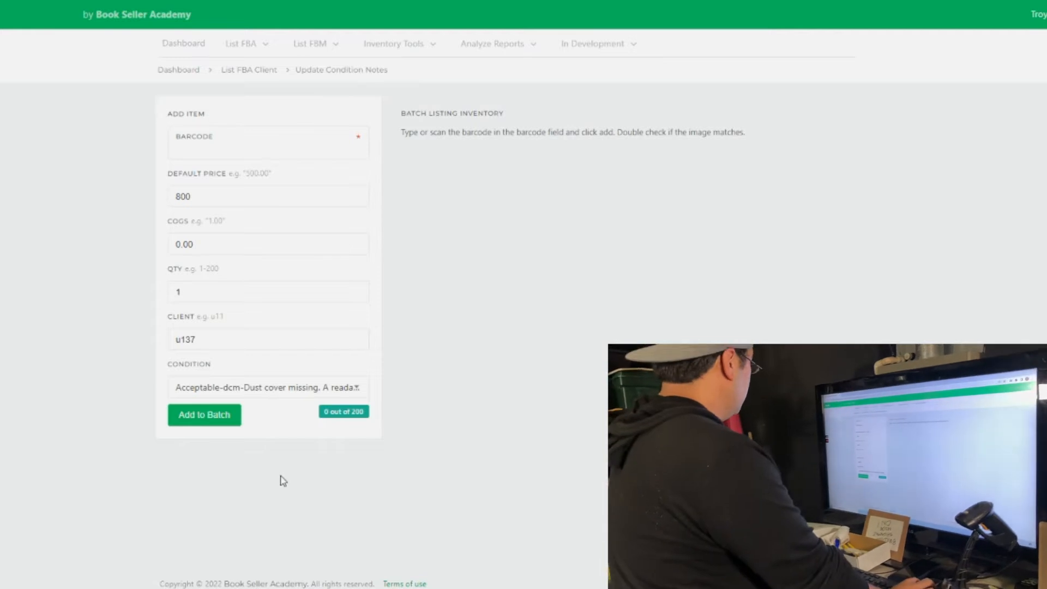
pyautogui.click(267, 142)
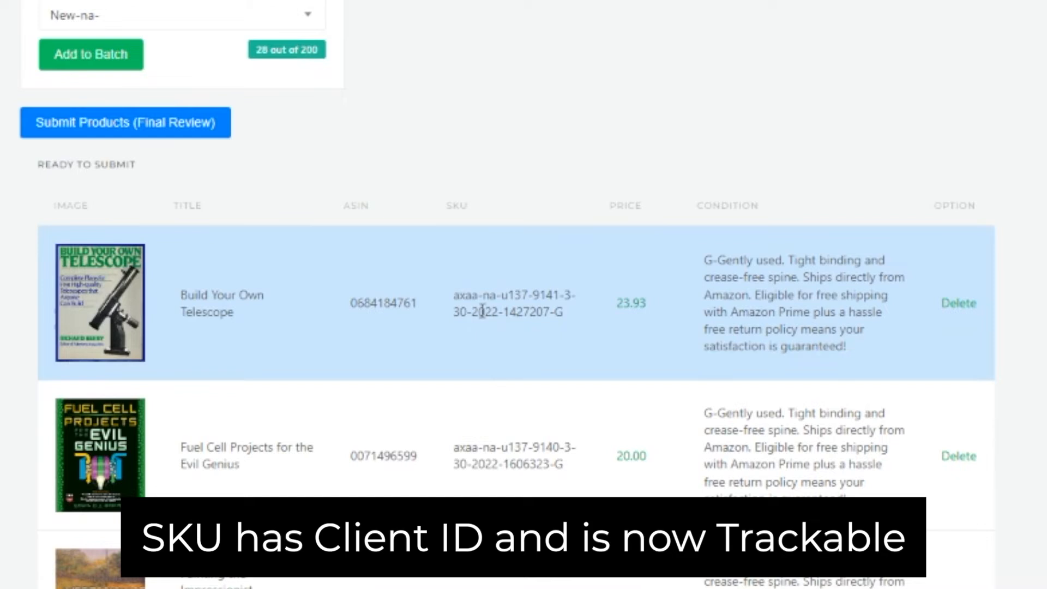
pyautogui.doubleClick(514, 295)
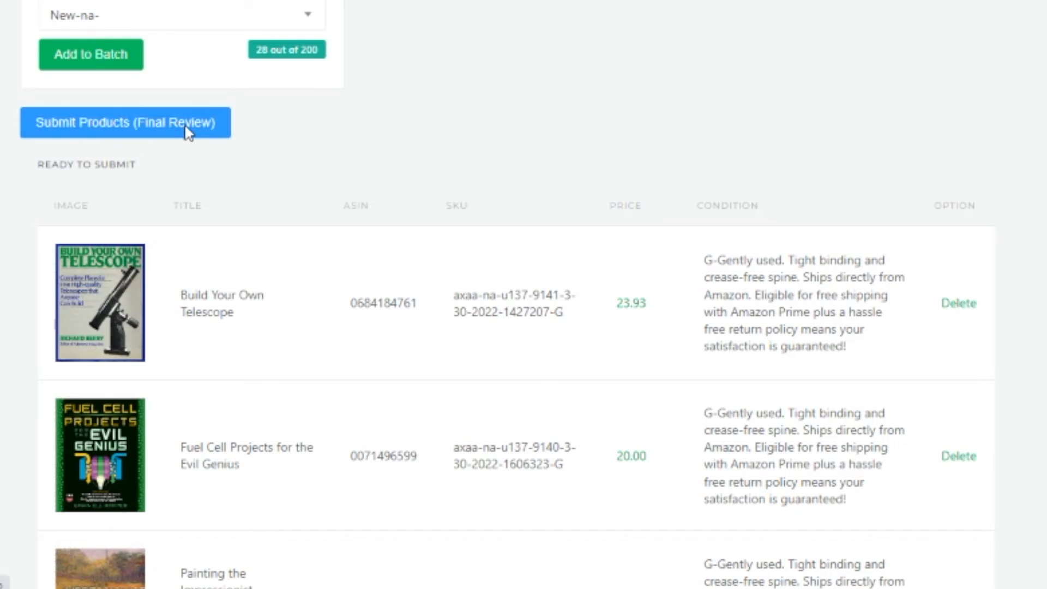
# - Submit the 28 books for final review and view the $317.37-profit summary report
pyautogui.click(125, 123)
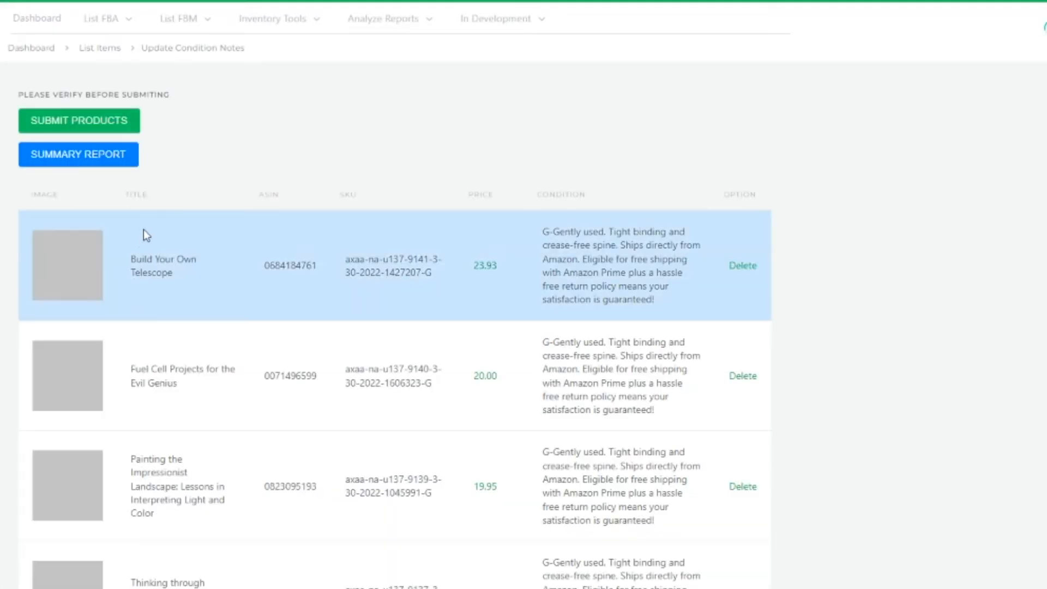
pyautogui.click(78, 154)
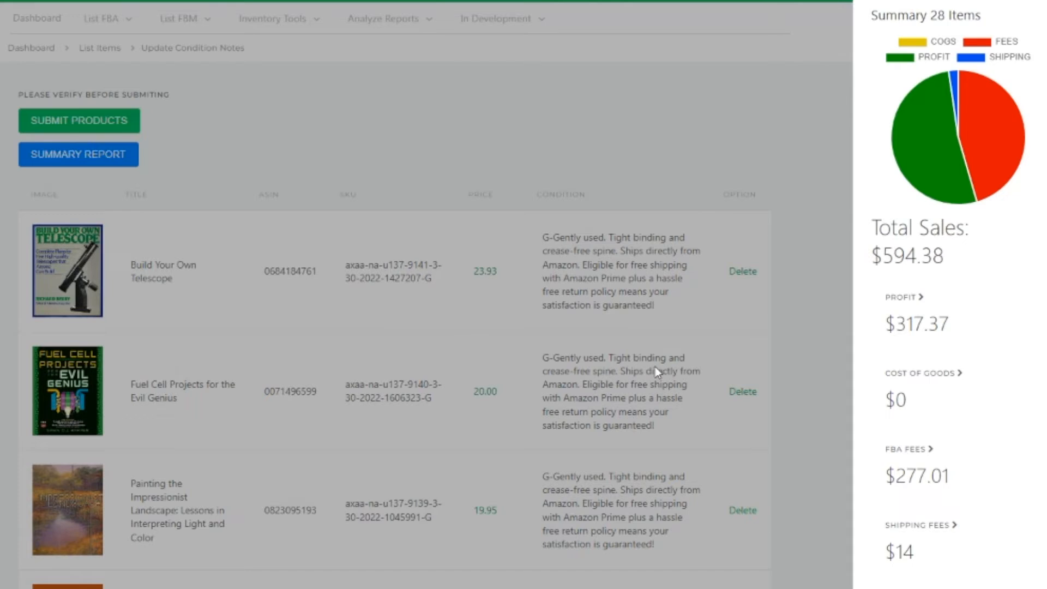
pyautogui.moveTo(626, 392)
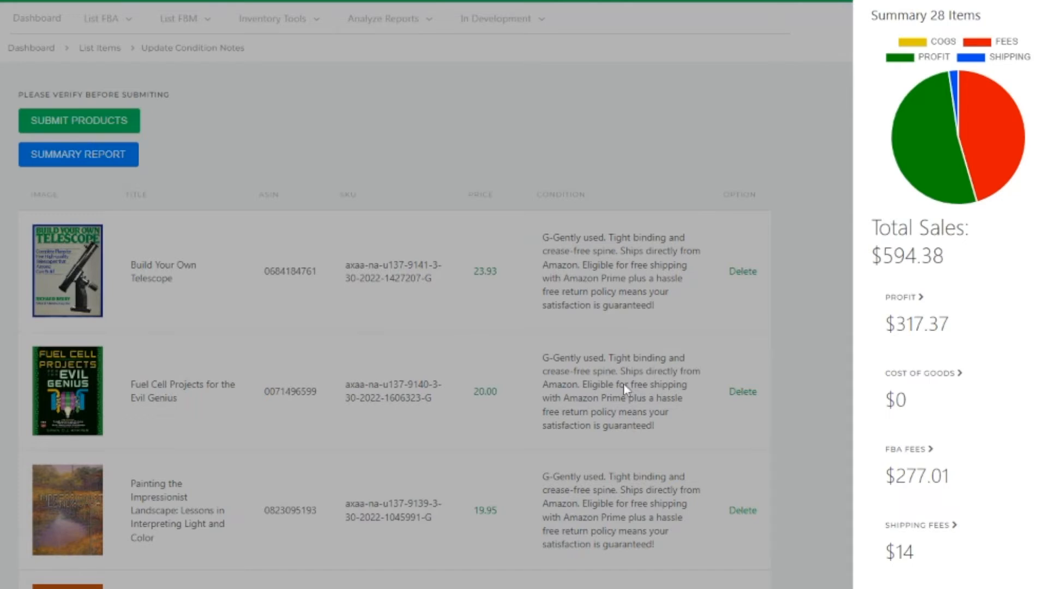